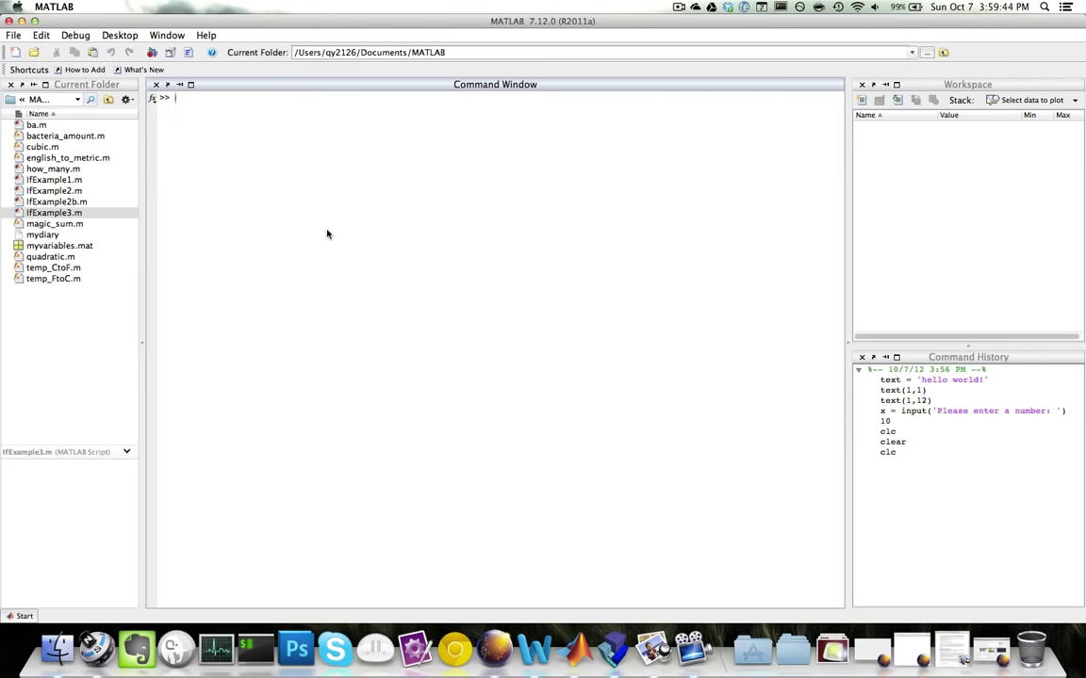
Assign the string 'Hello world!' to a variable named text.
{"action": "type", "text": "text = 'Hello world!"}
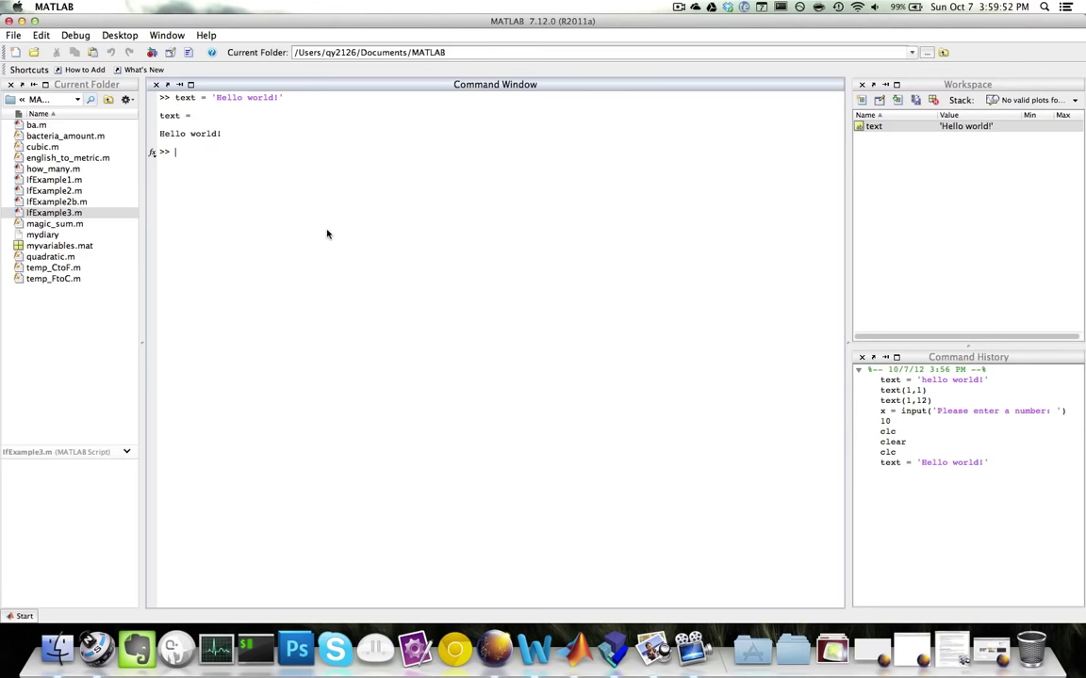
{"action": "mouse_move", "coordinate": [231, 64]}
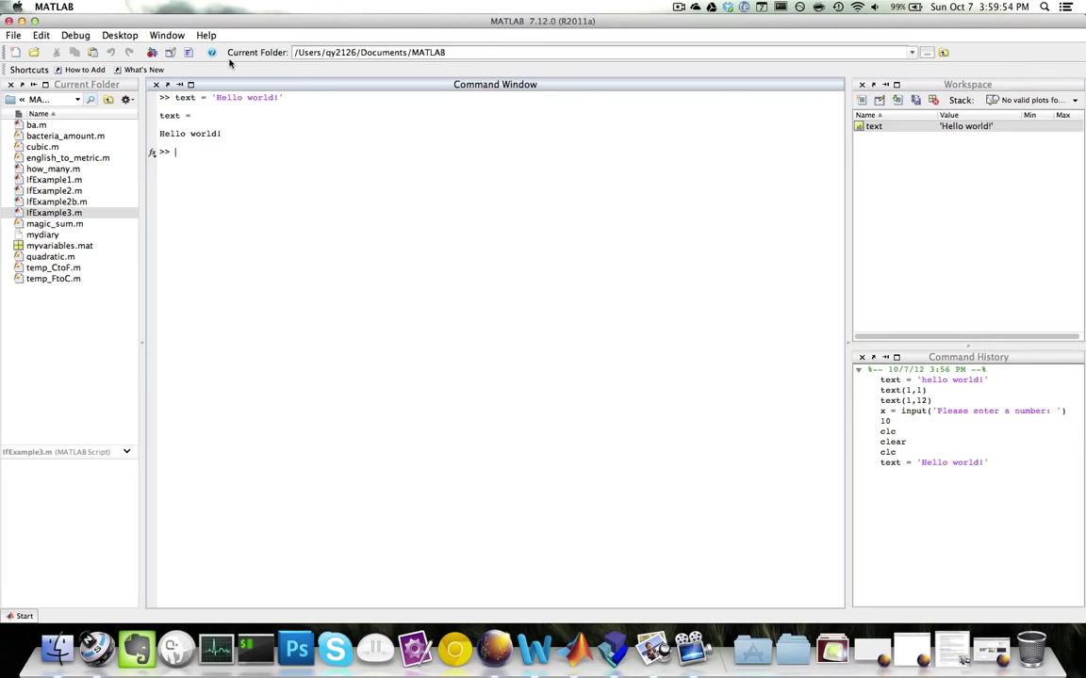
{"action": "mouse_move", "coordinate": [277, 119]}
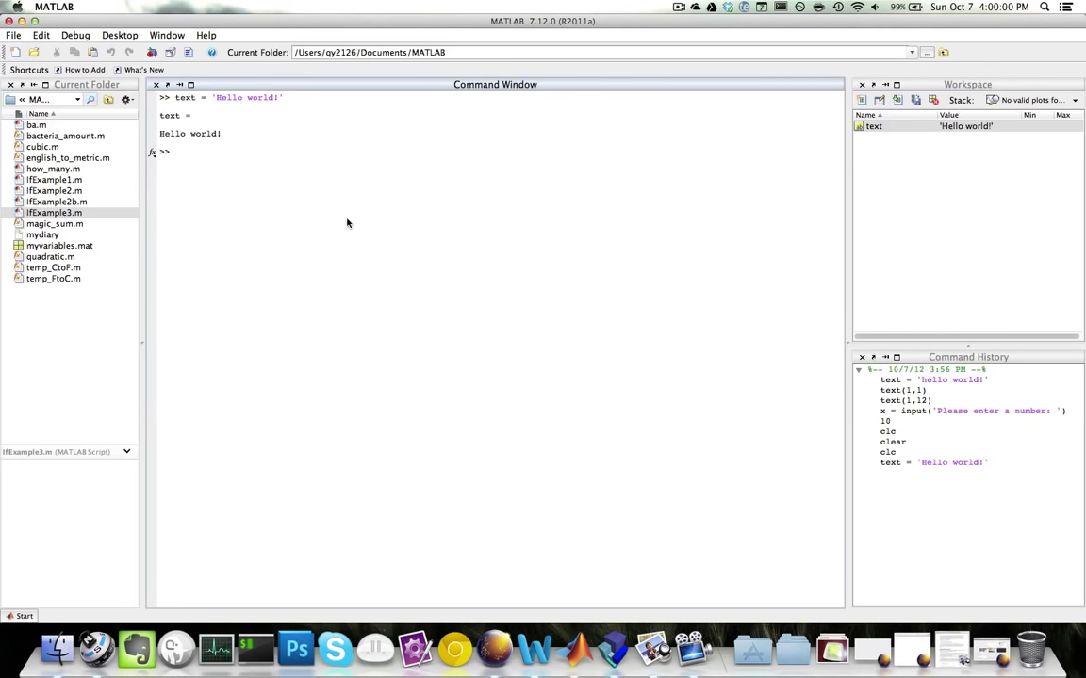
Index text at (1,1) and (1,11), returning 'H' and 'd'.
{"action": "type", "text": "te"}
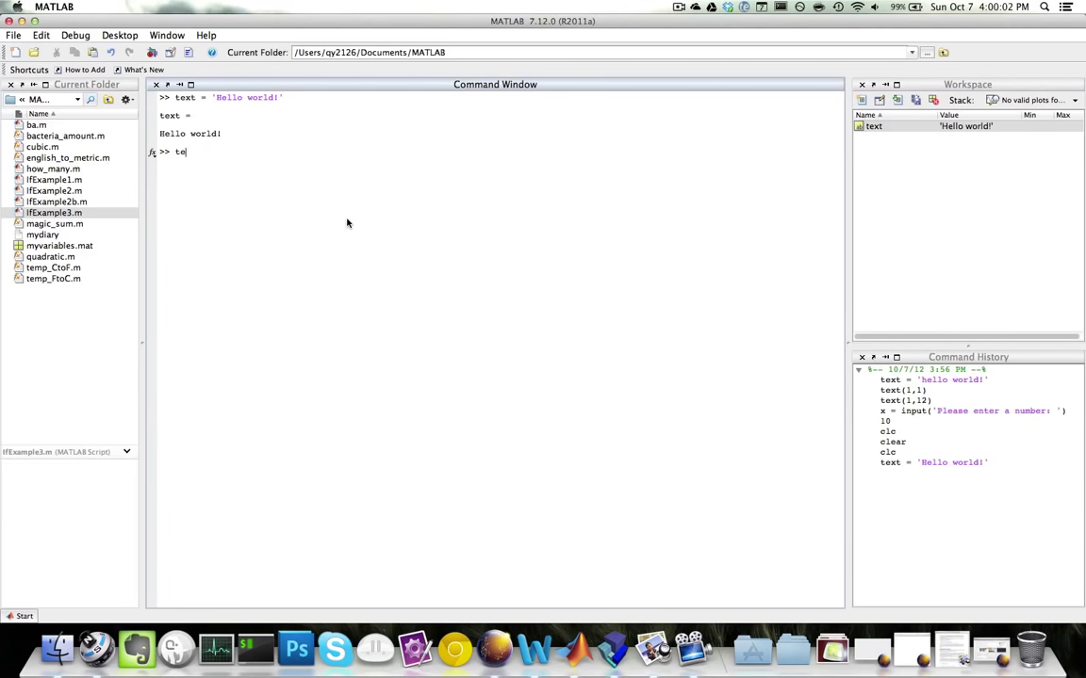
{"action": "type", "text": "xt("}
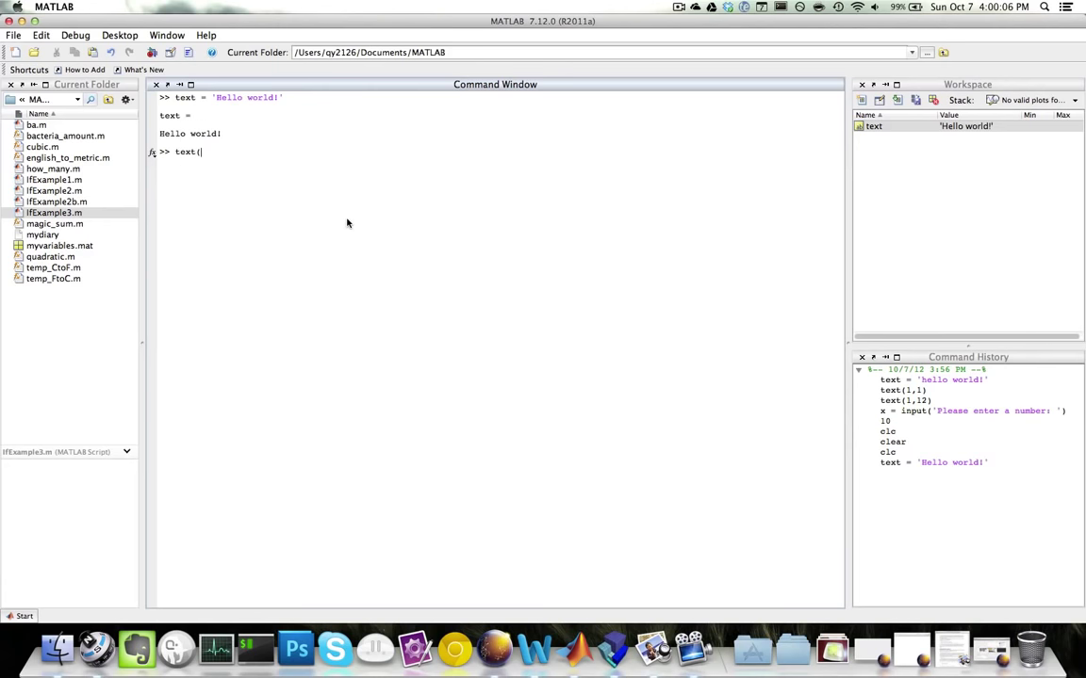
{"action": "type", "text": "1,1"}
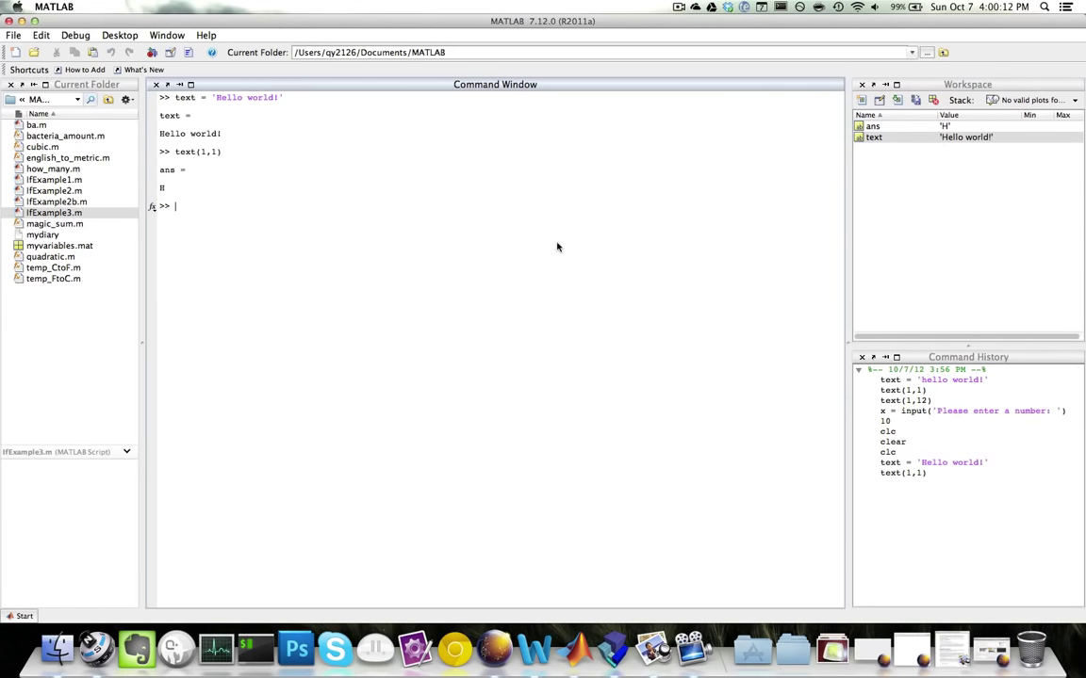
{"action": "mouse_move", "coordinate": [501, 255]}
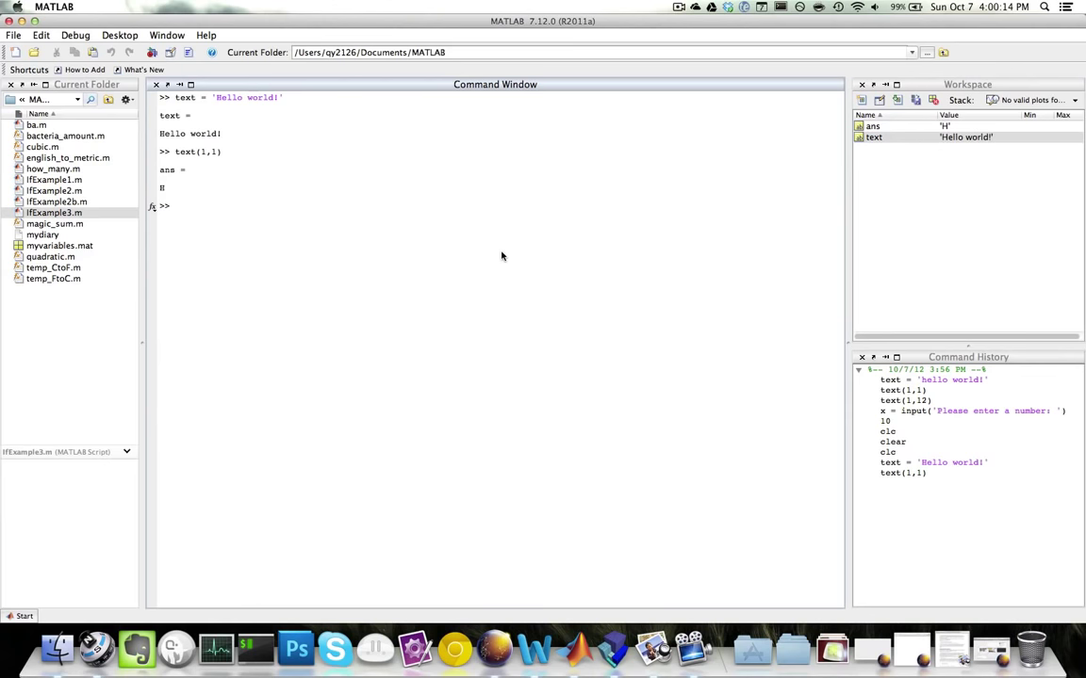
{"action": "type", "text": "text"}
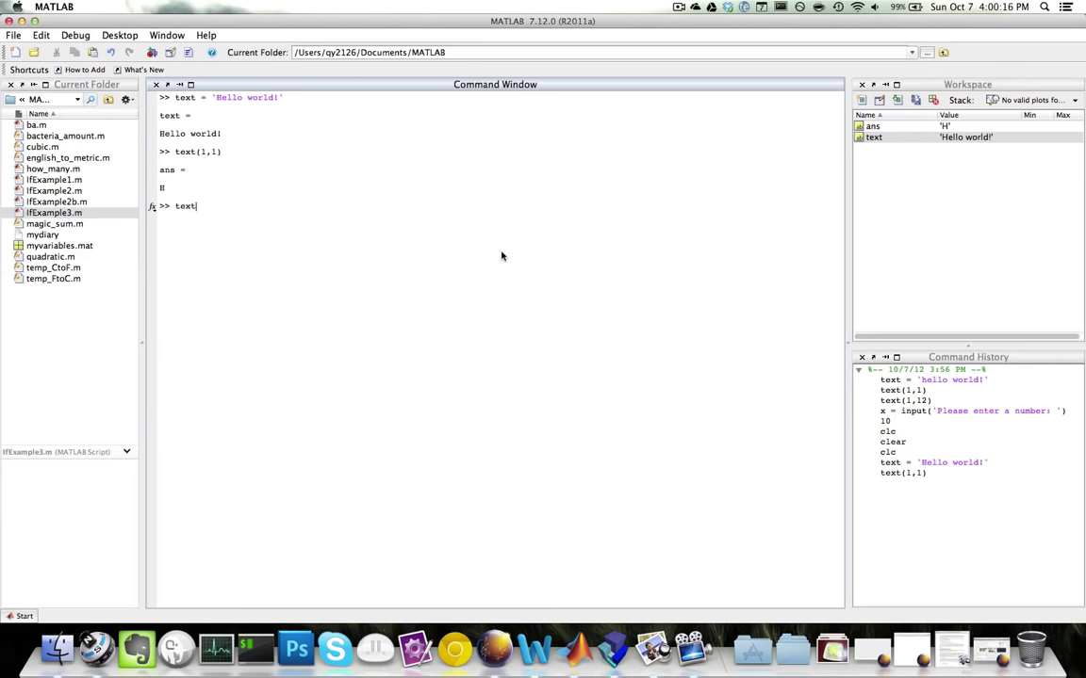
{"action": "type", "text": "(1,11)"}
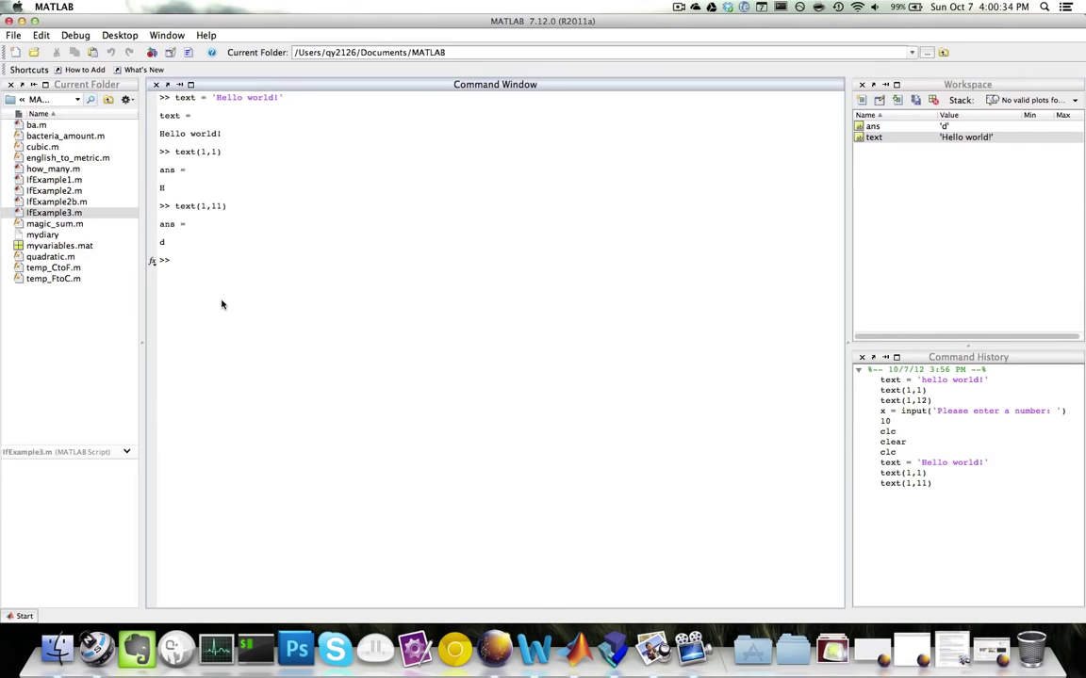
Prompt 'Please enter a number: ' with input and answer 10, storing it in x.
{"action": "type", "text": "x ="}
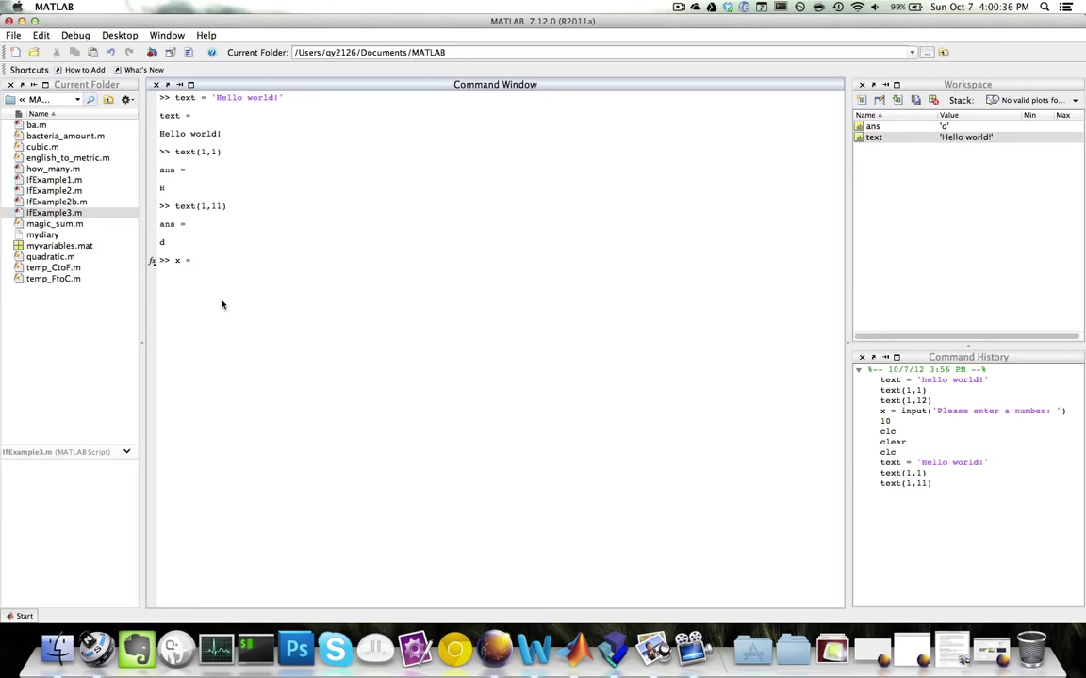
{"action": "type", "text": "input("}
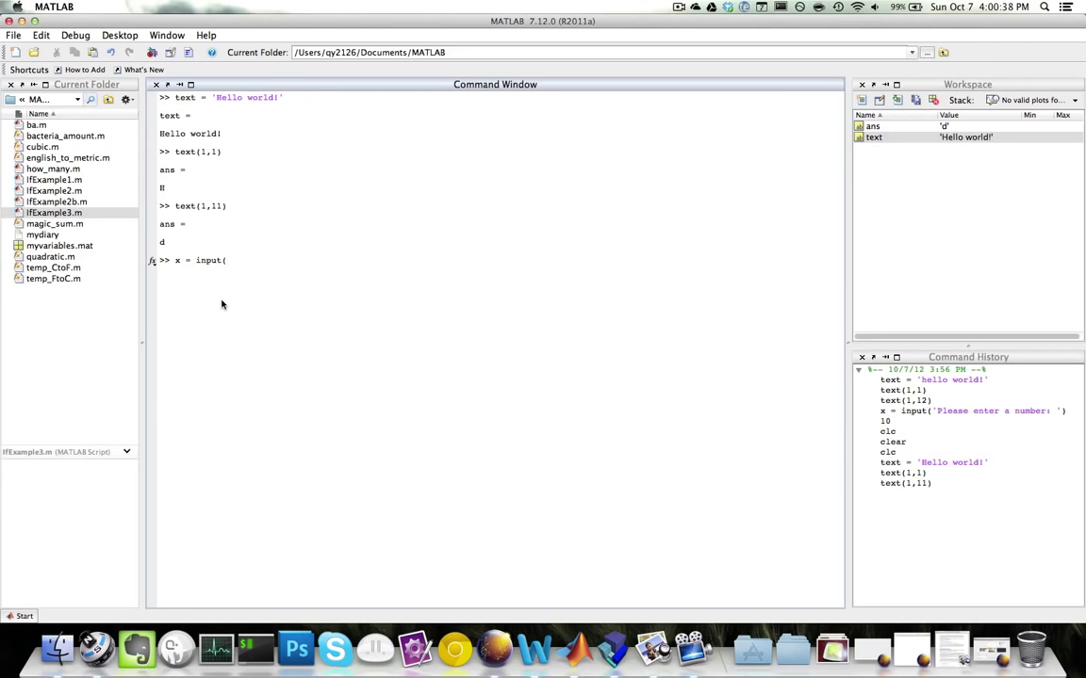
{"action": "type", "text": "'Please"}
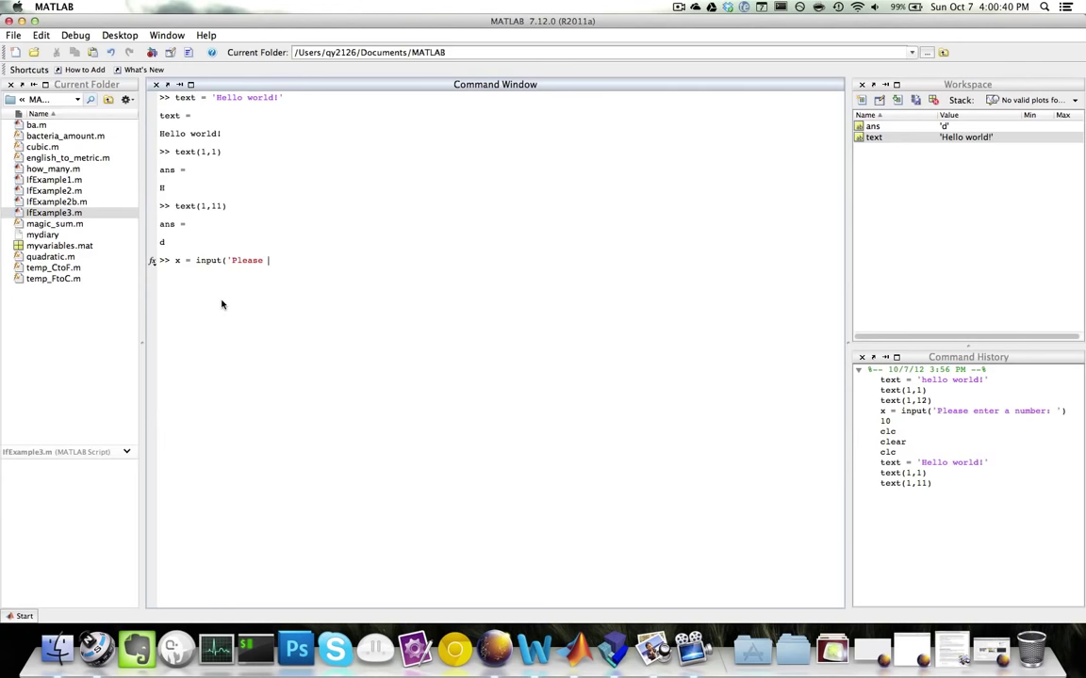
{"action": "type", "text": "enter a number:"}
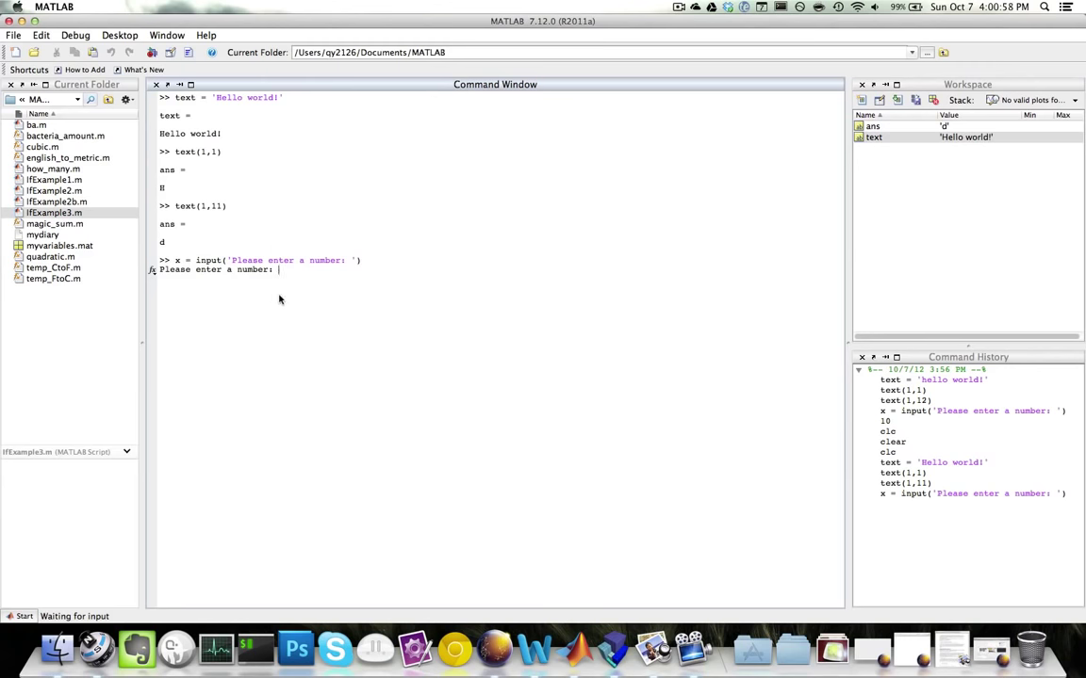
{"action": "mouse_move", "coordinate": [285, 302]}
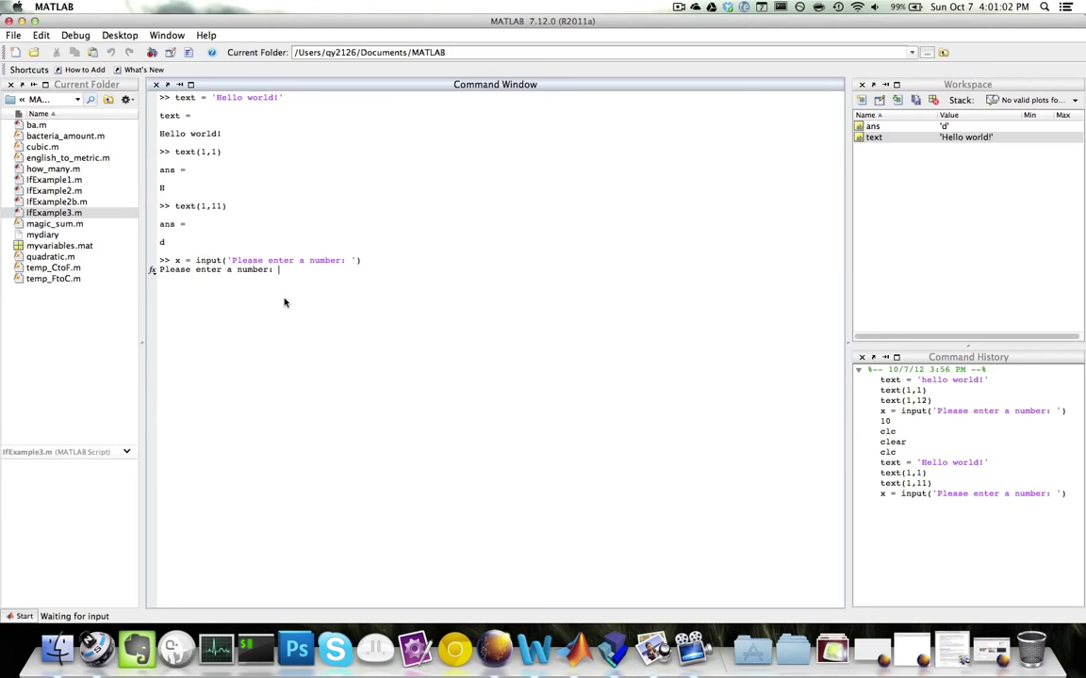
{"action": "type", "text": "10"}
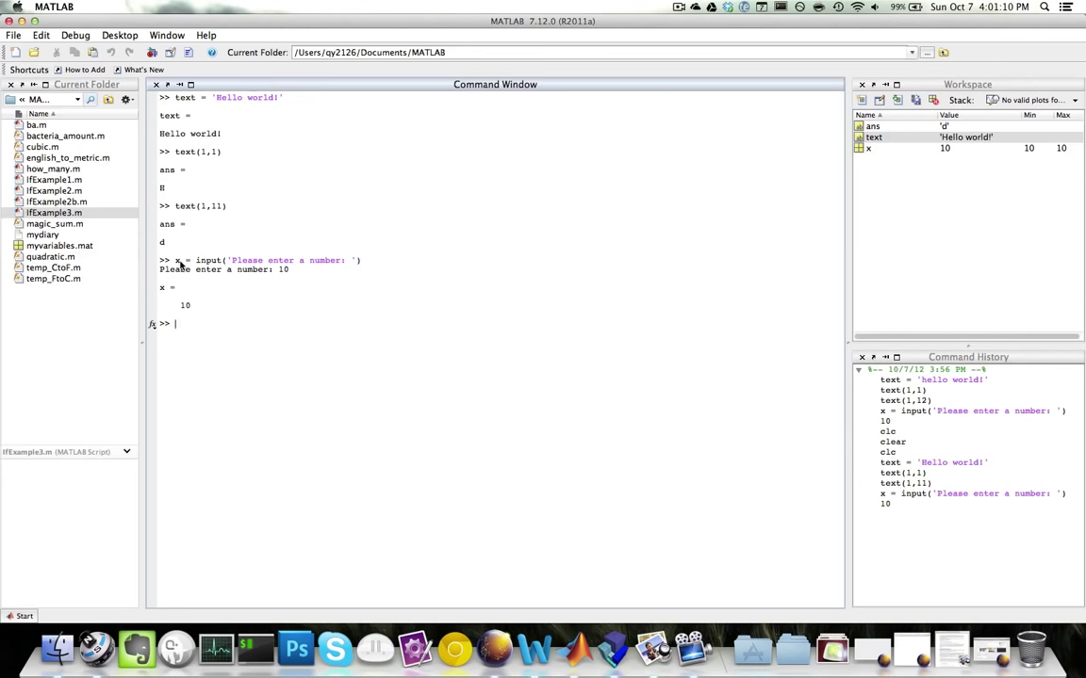
{"action": "mouse_move", "coordinate": [193, 329]}
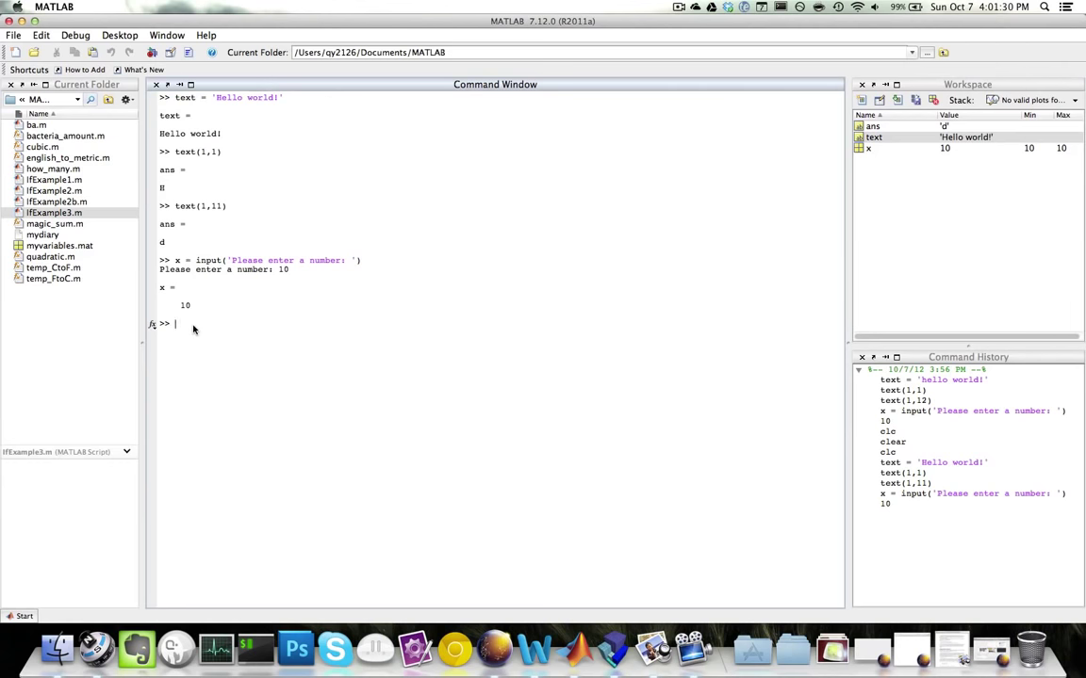
Prompt 'Please enter your name: ' in 's' mode and answer Ken, storing it in name.
{"action": "type", "text": "name ="}
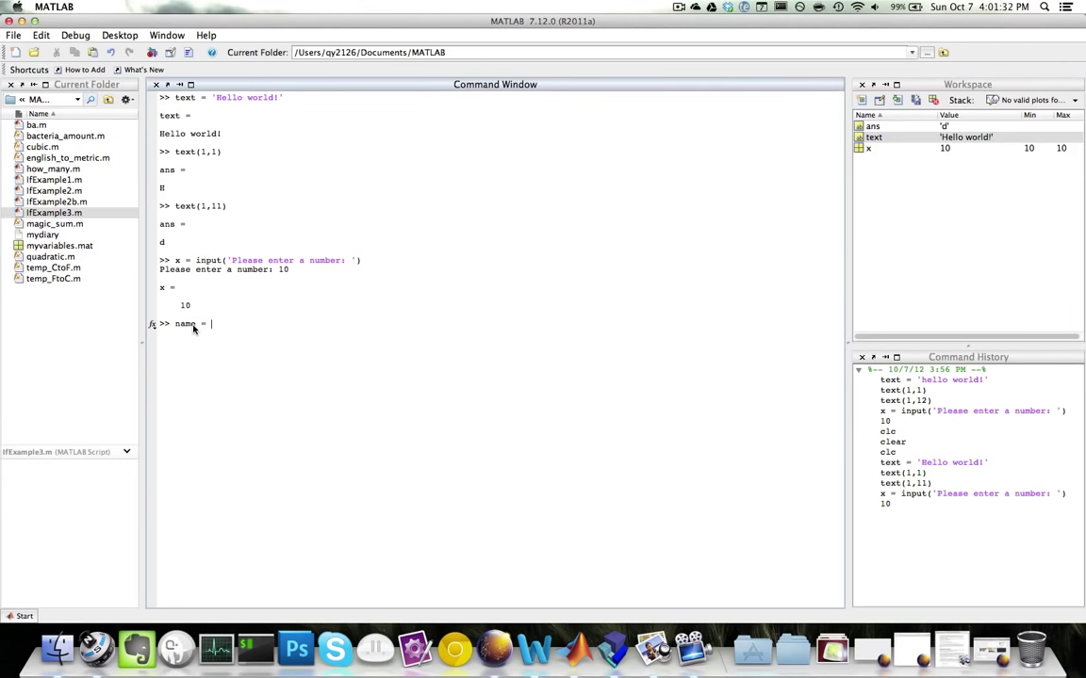
{"action": "type", "text": "input('"}
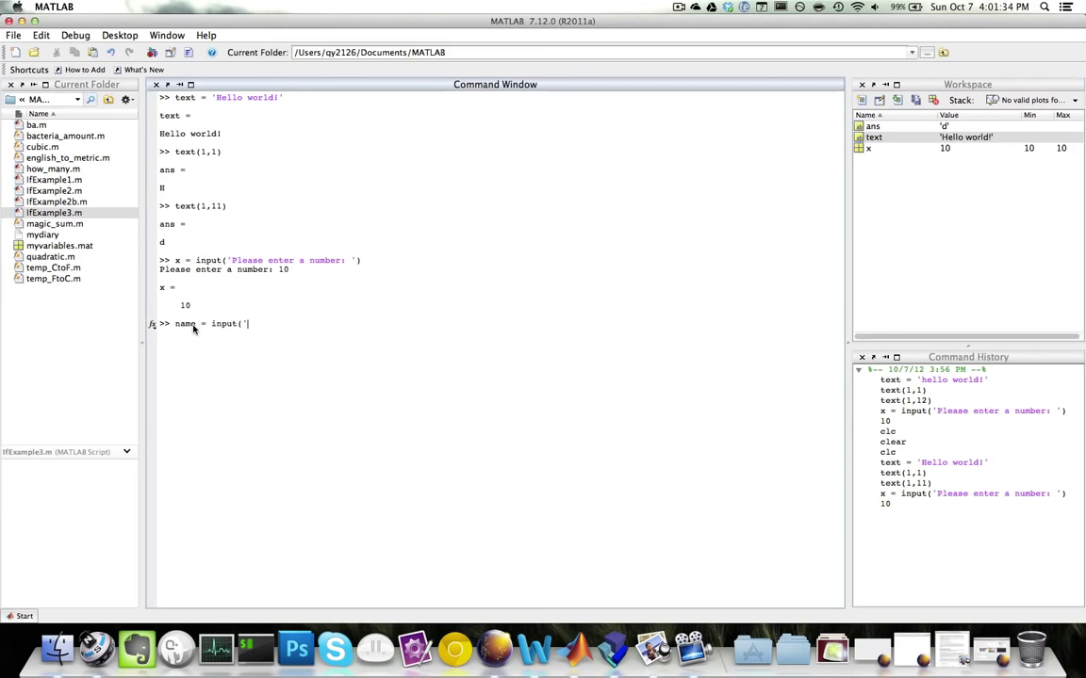
{"action": "type", "text": "Please enter"}
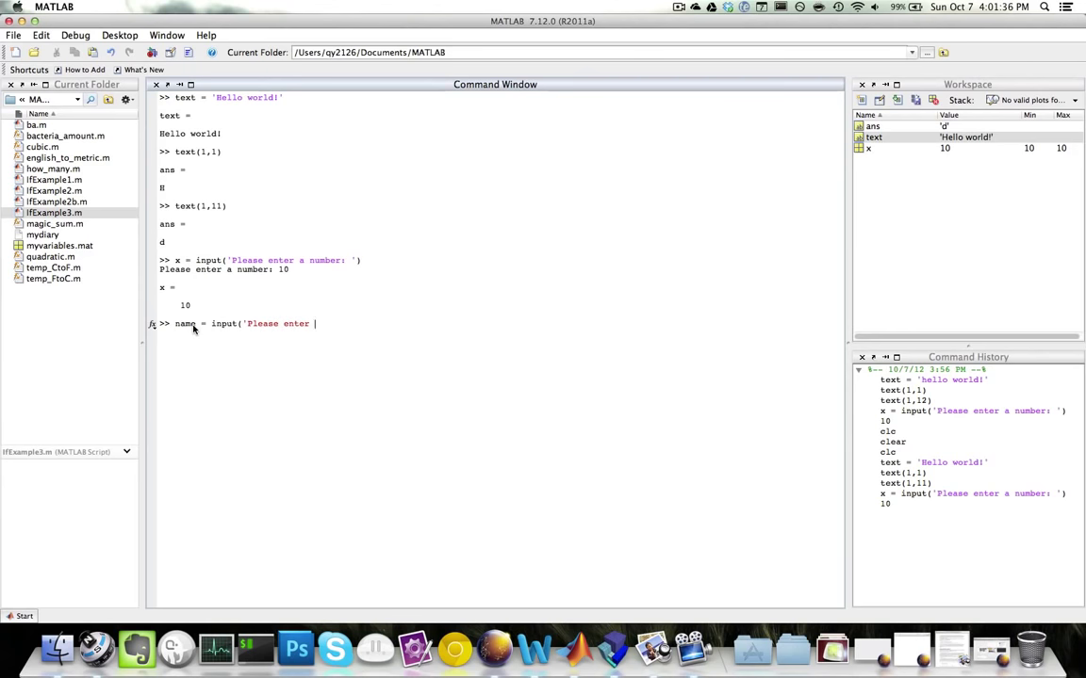
{"action": "type", "text": "your name"}
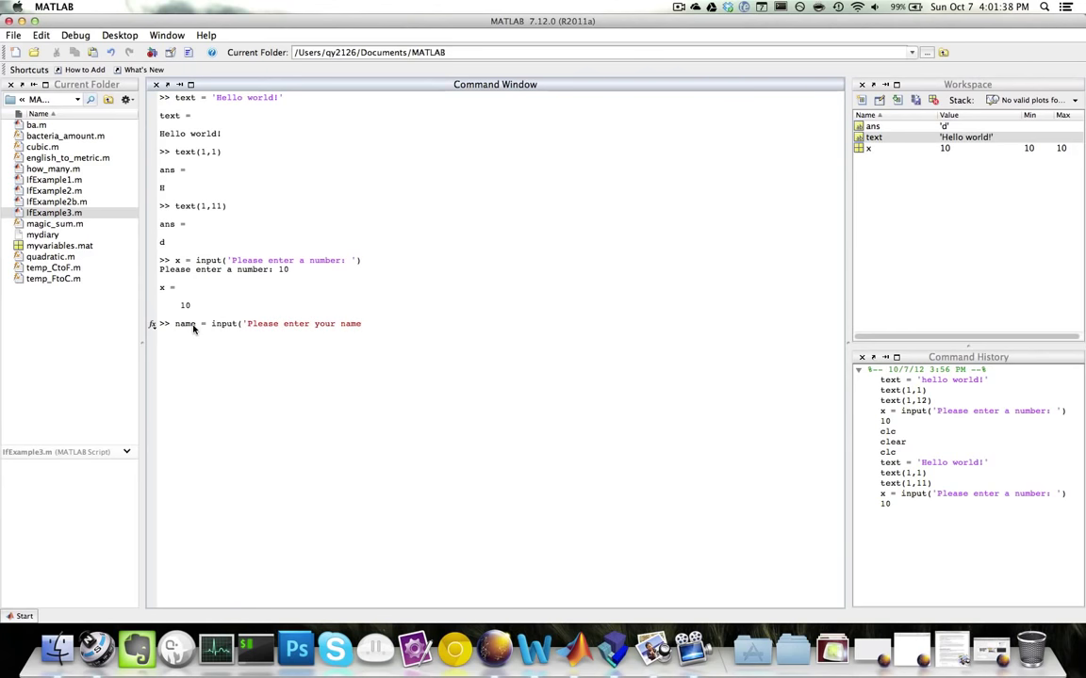
{"action": "type", "text": "', 's"}
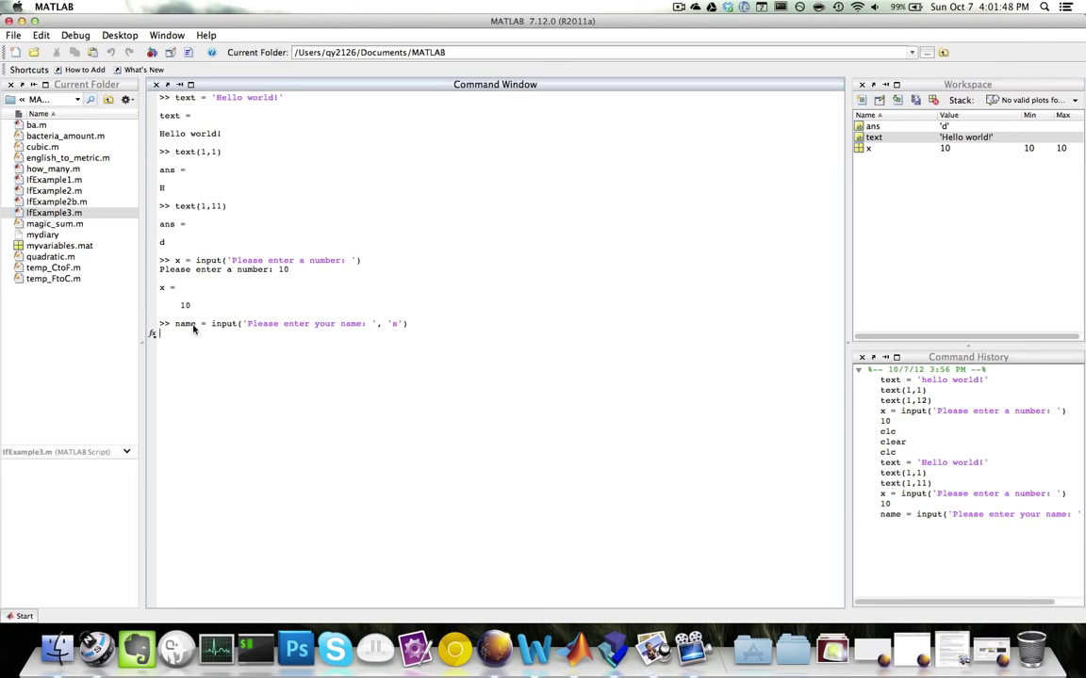
{"action": "type", "text": "Ken"}
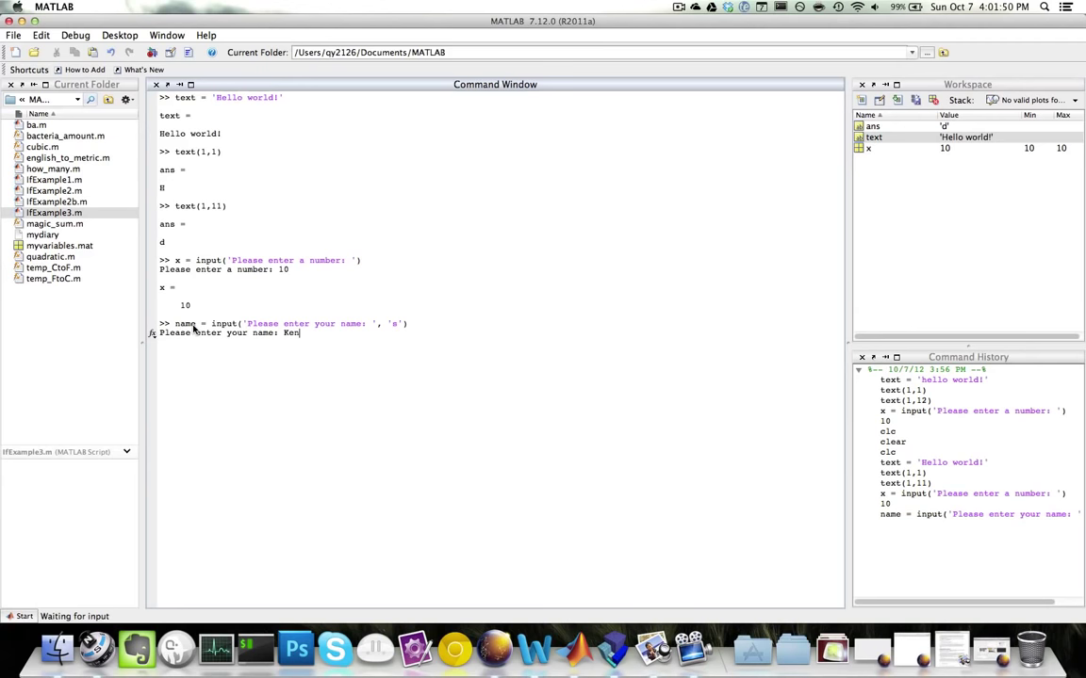
{"action": "key", "text": "enter"}
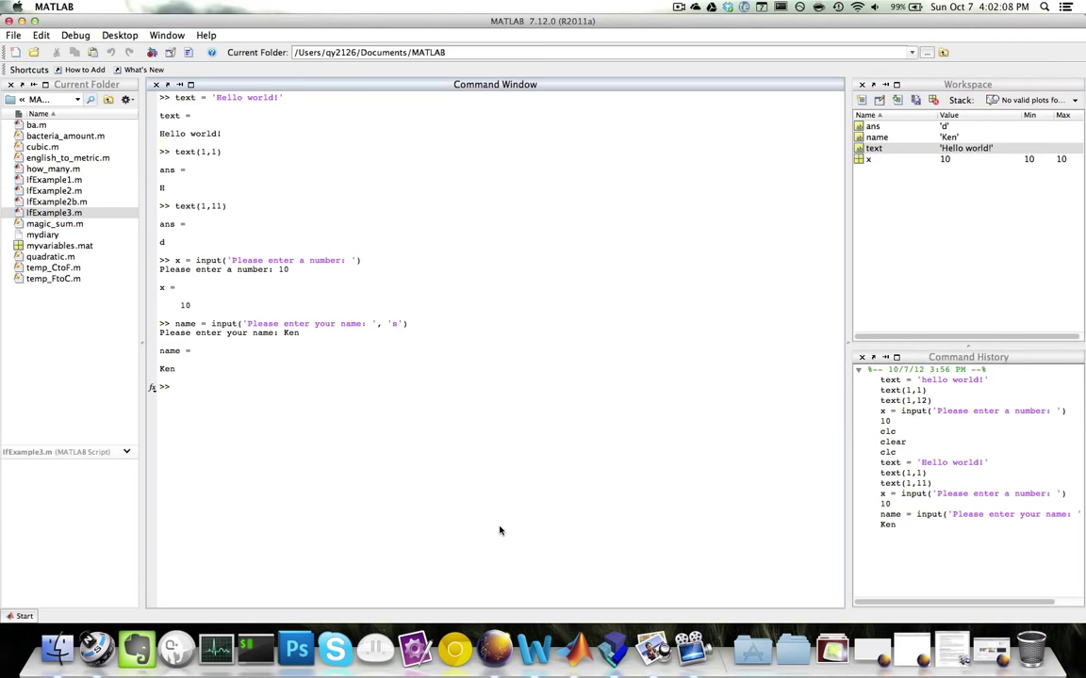
Evaluate 'YES' == 'NO' and get the matrix dimensions error.
{"action": "type", "text": "=="}
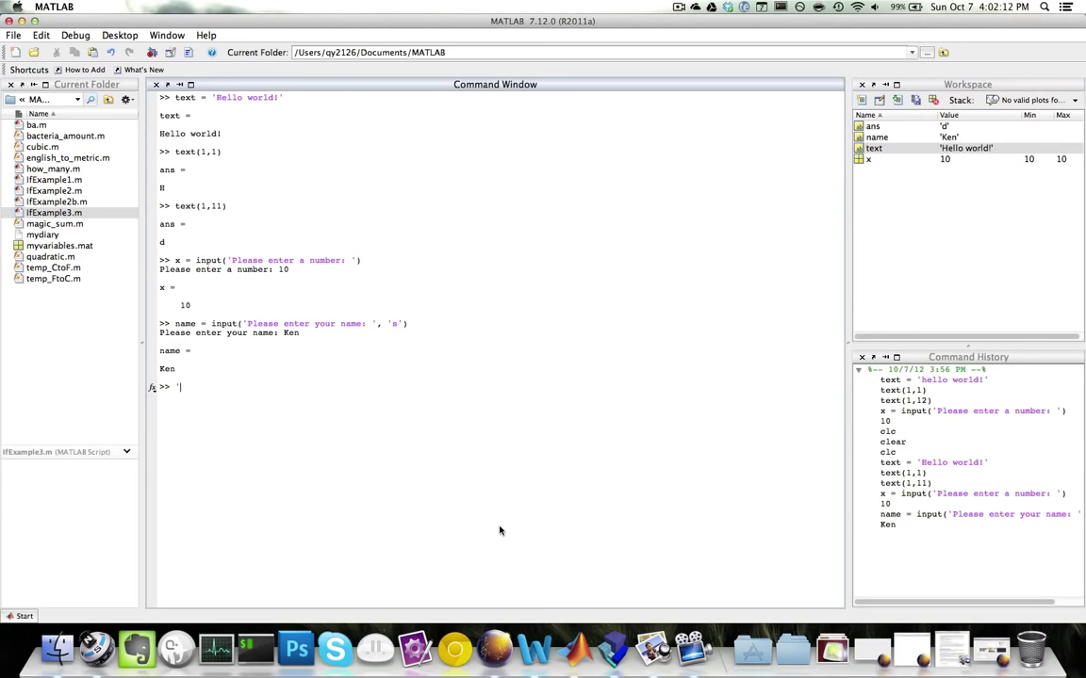
{"action": "type", "text": "YES' =="}
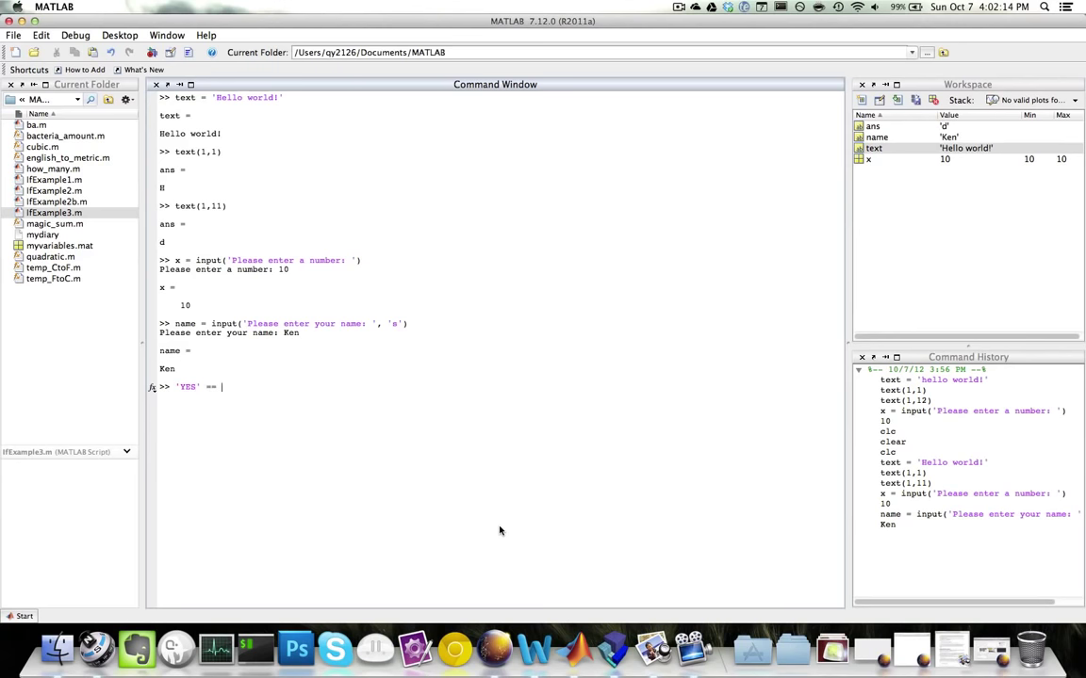
{"action": "type", "text": "'NO'"}
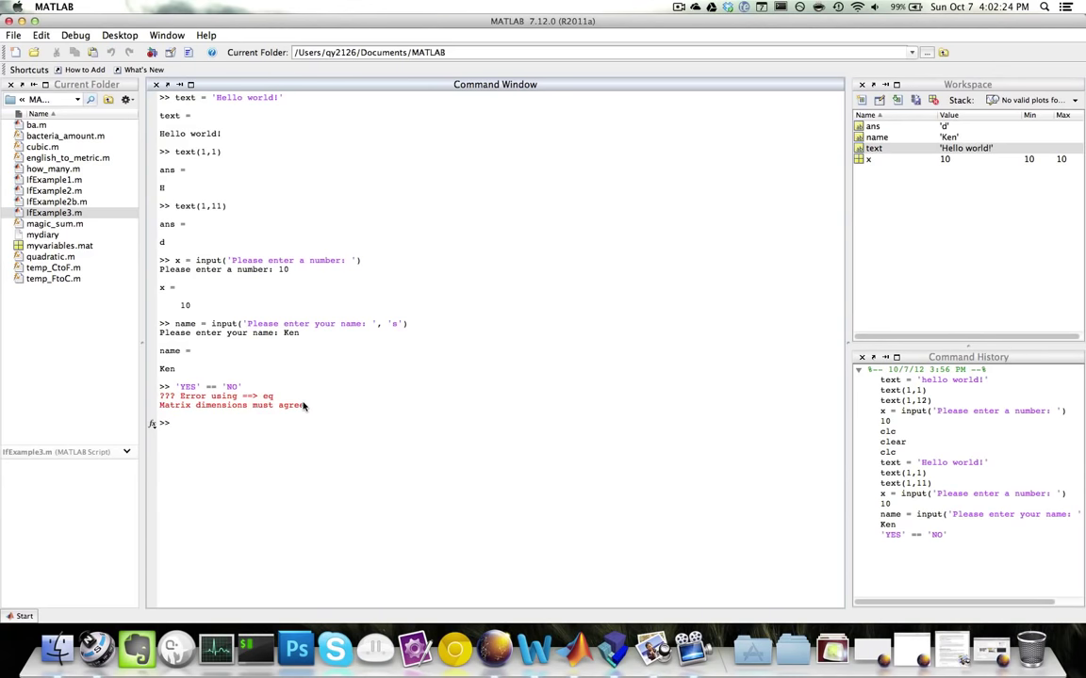
{"action": "mouse_move", "coordinate": [311, 407]}
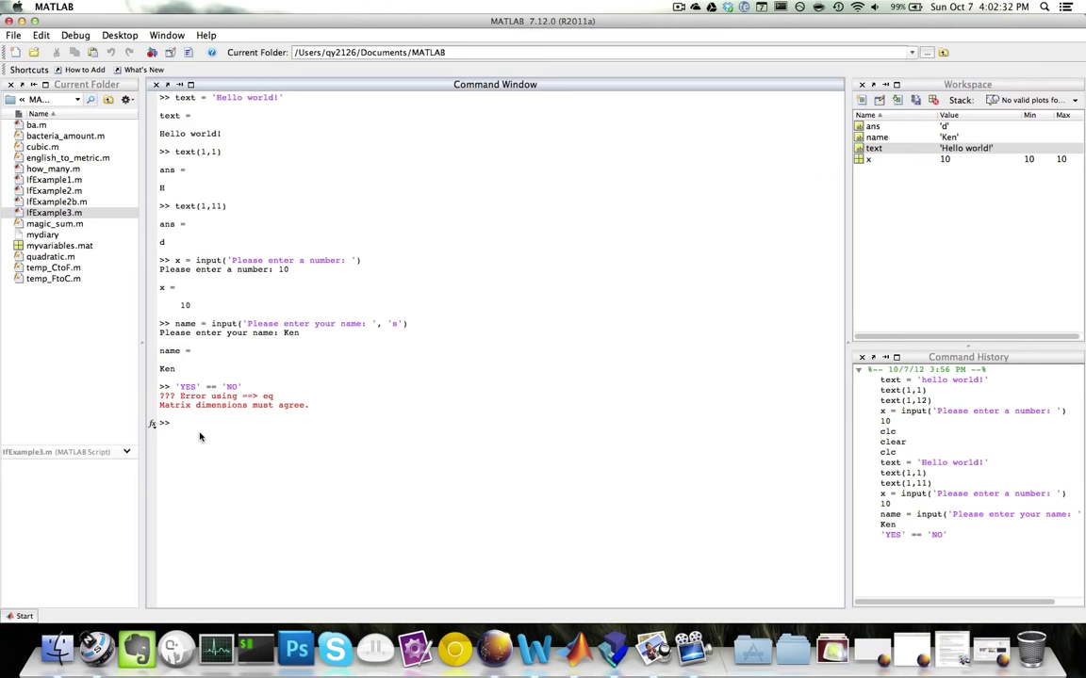
{"action": "type", "text": "strcmp('"}
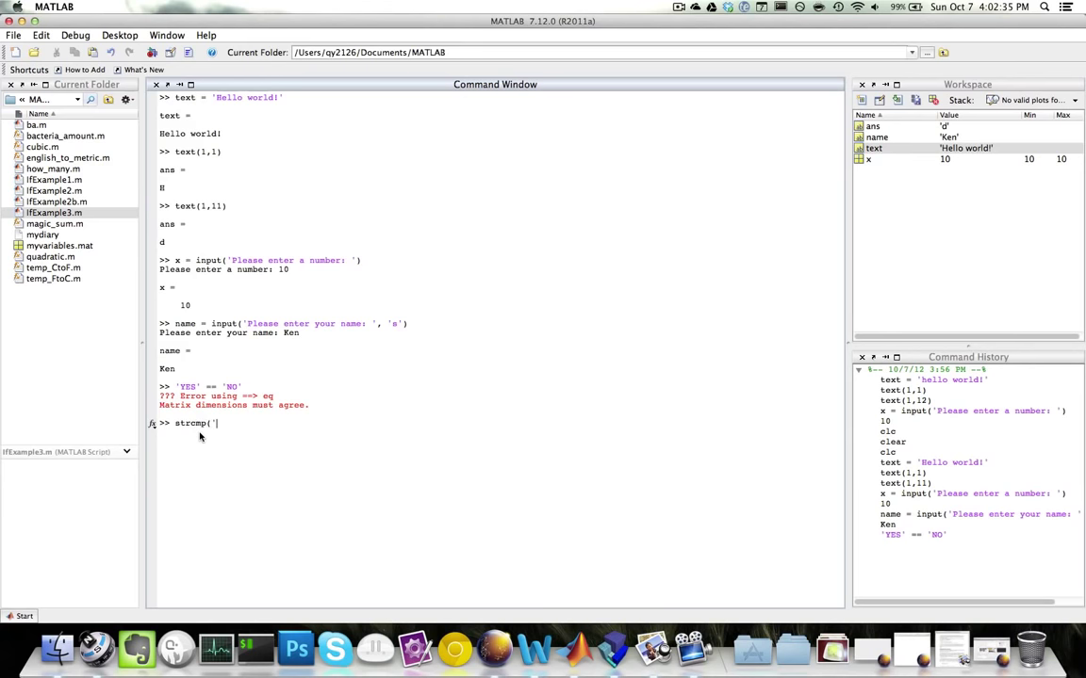
Run strcmp('YES','NO') returning 0 and strcmp('YES','YES') returning 1.
{"action": "type", "text": "'YES',"}
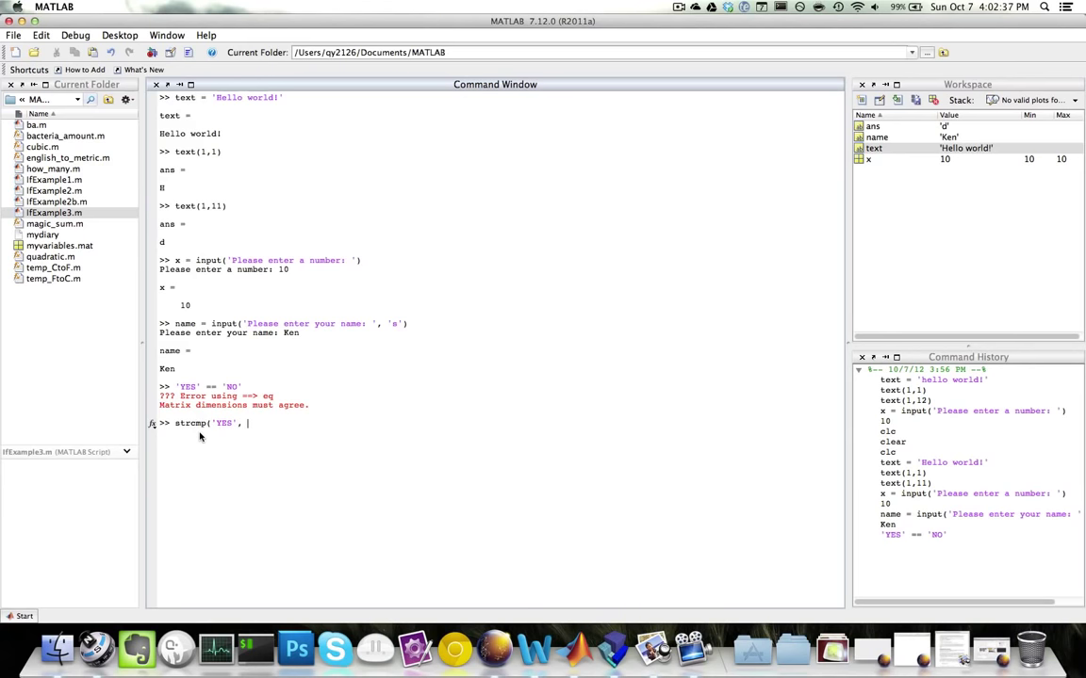
{"action": "type", "text": "'N"}
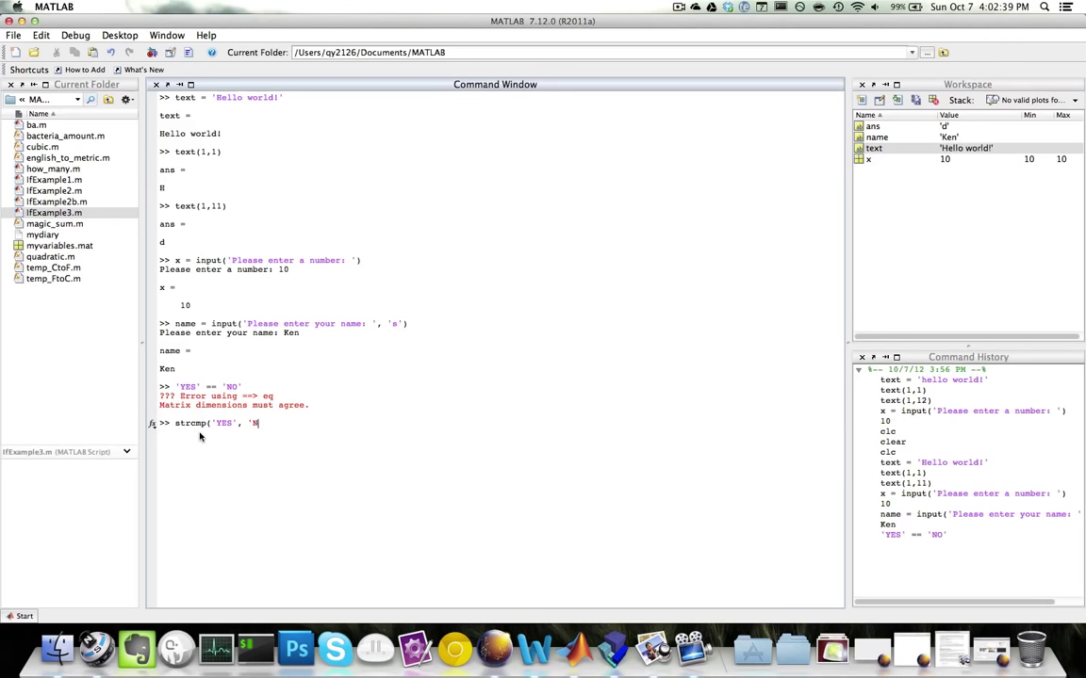
{"action": "type", "text": "O')"}
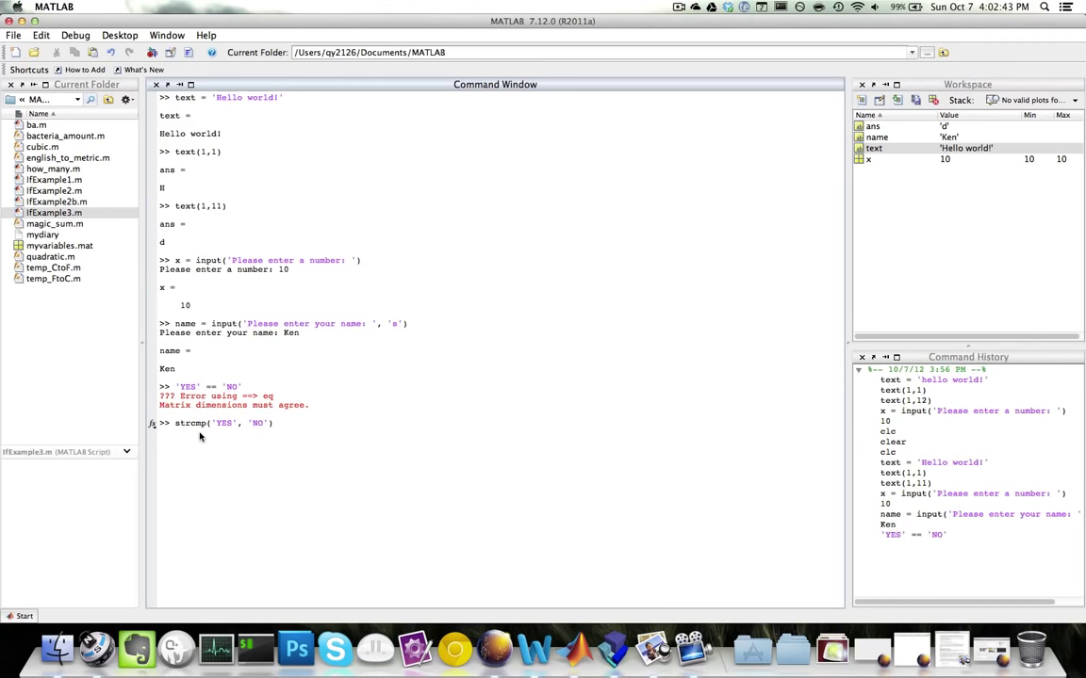
{"action": "key", "text": "enter"}
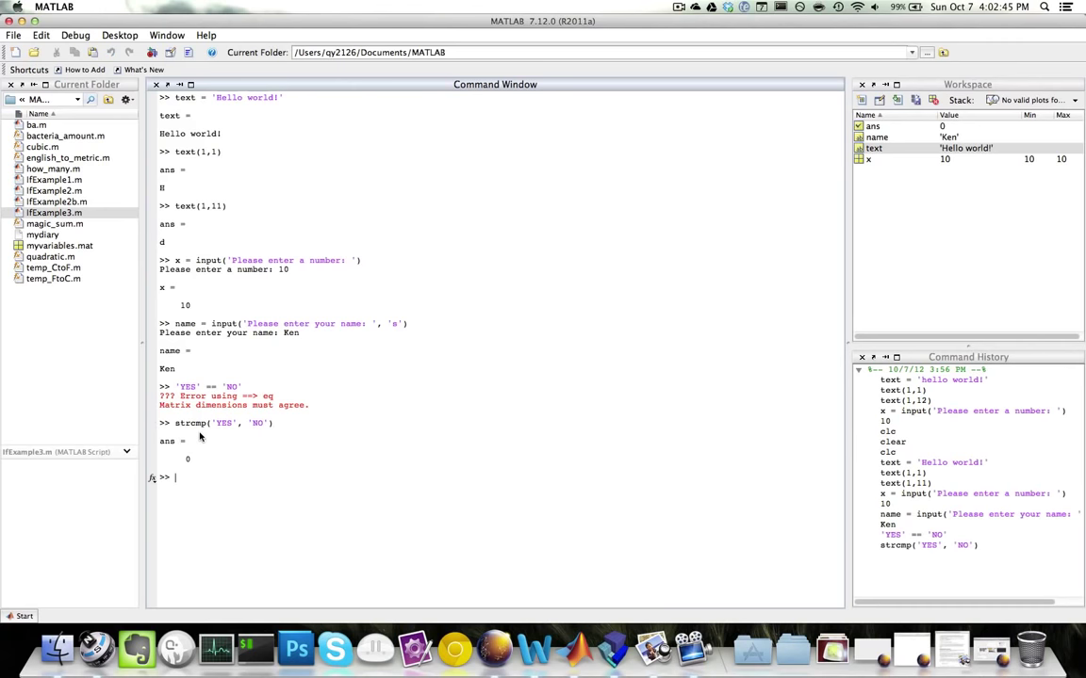
{"action": "type", "text": "strcmp('YES', 'NO')"}
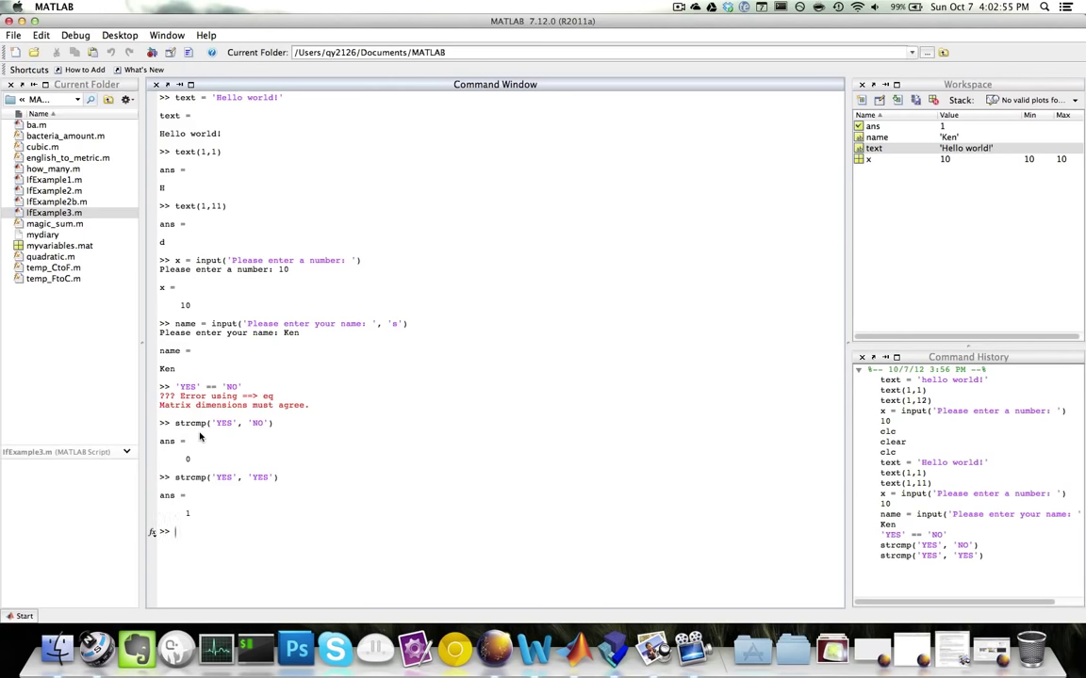
{"action": "type", "text": "=="}
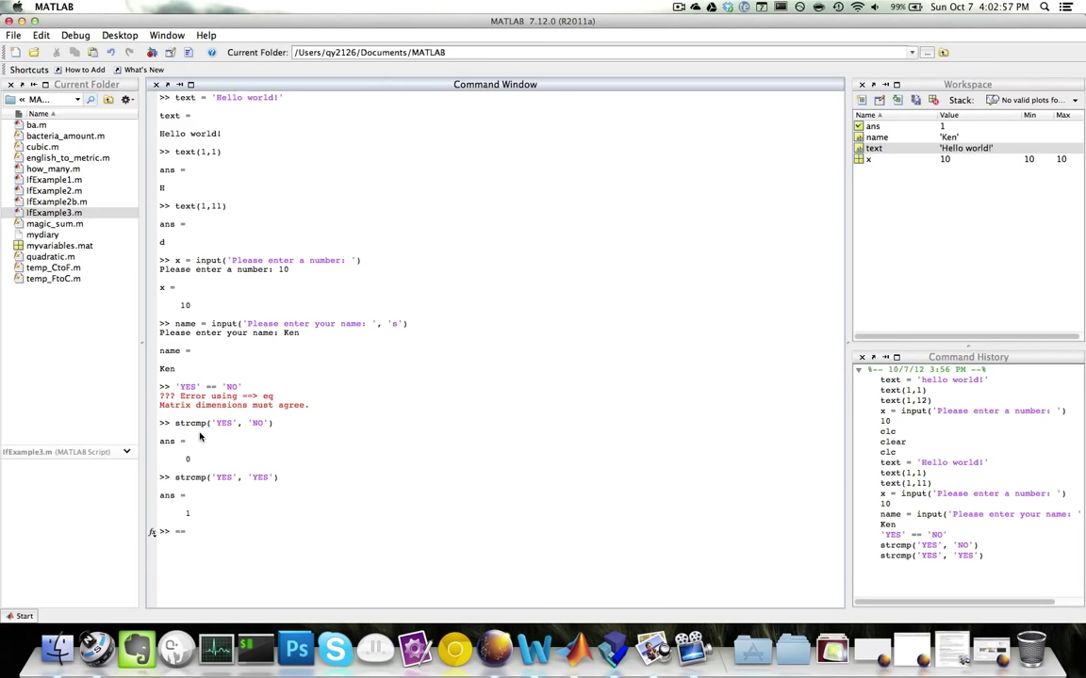